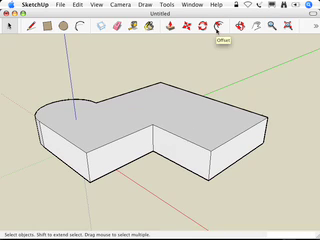
Activate the Offset tool, ready to inset the parapet outline on the block's top face.
{"action": "left_click", "coordinate": [212, 32]}
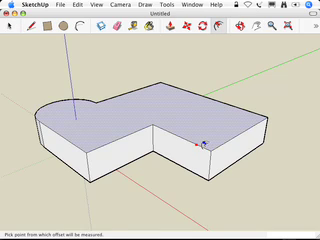